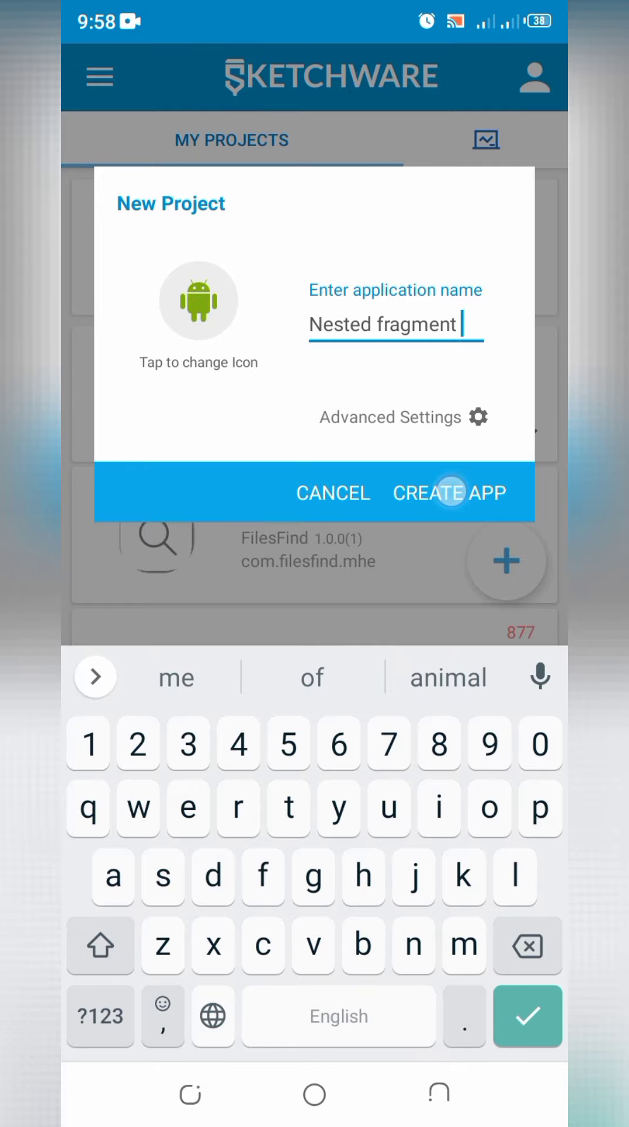
- Create the 'Nested fragment' app project and open its screen management options
left_click(448, 493)
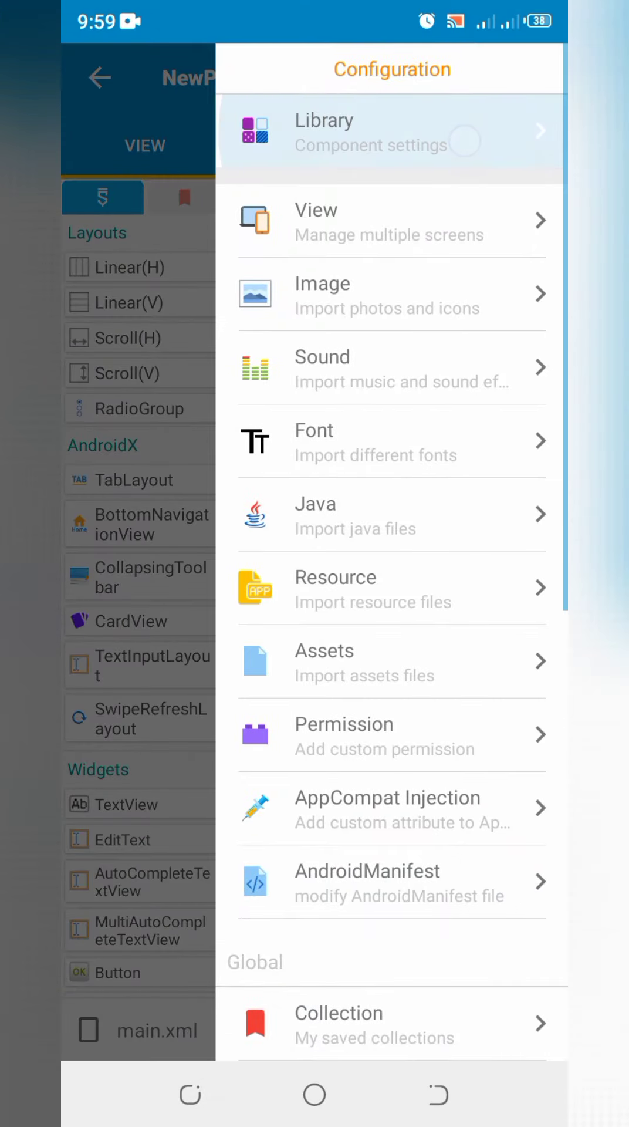
left_click(356, 132)
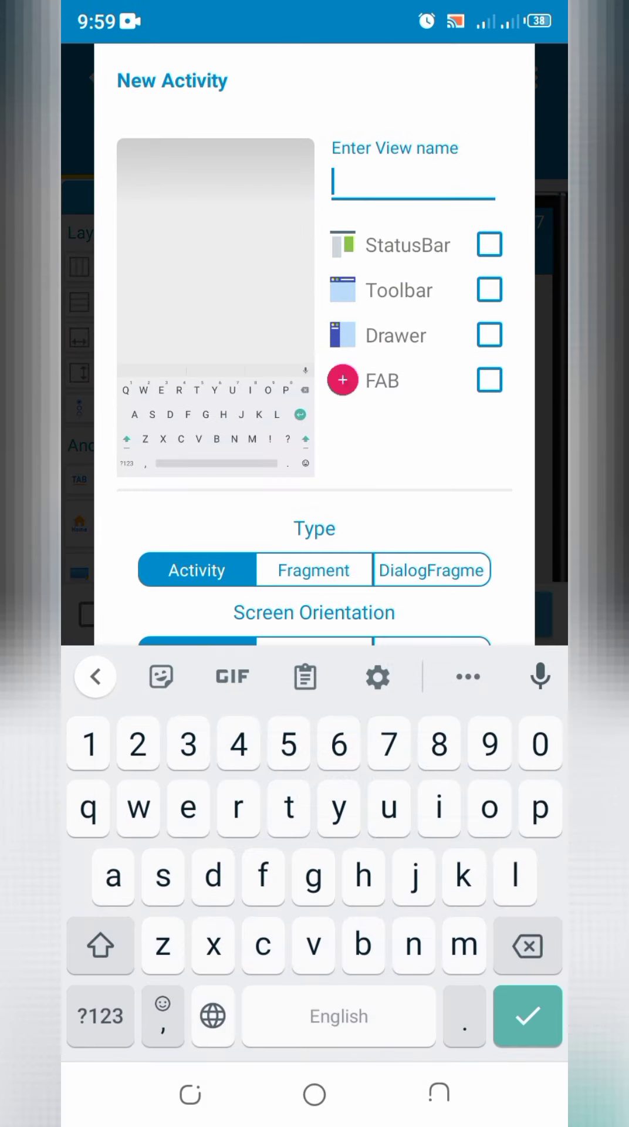
- Add two Fragment-type screens named frag1 and frag2
type("frag1")
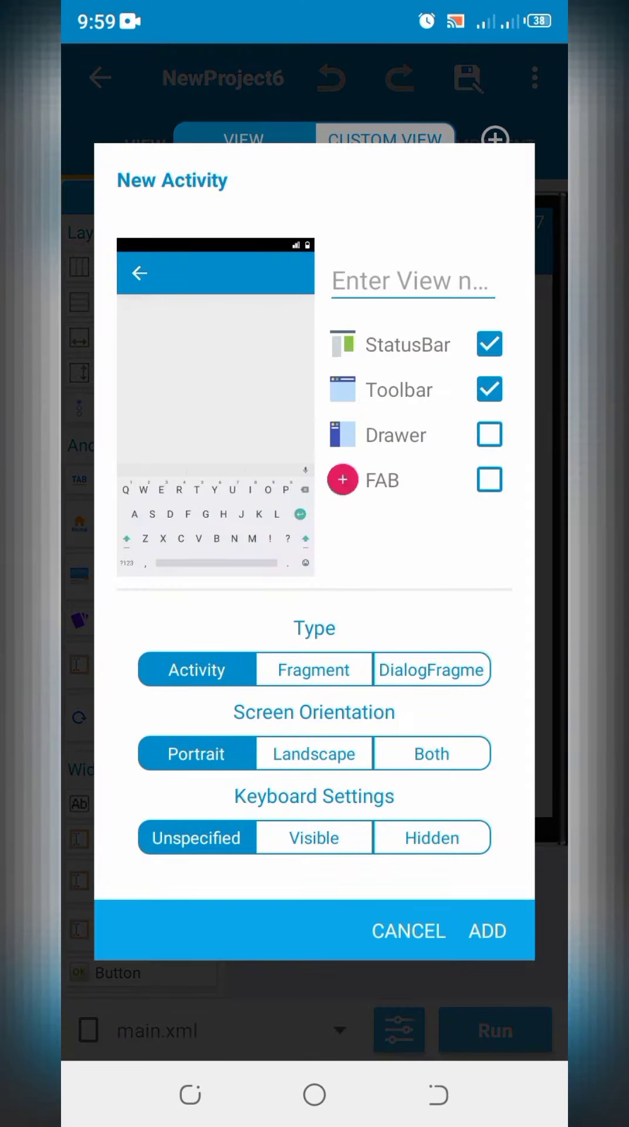
type("frag2")
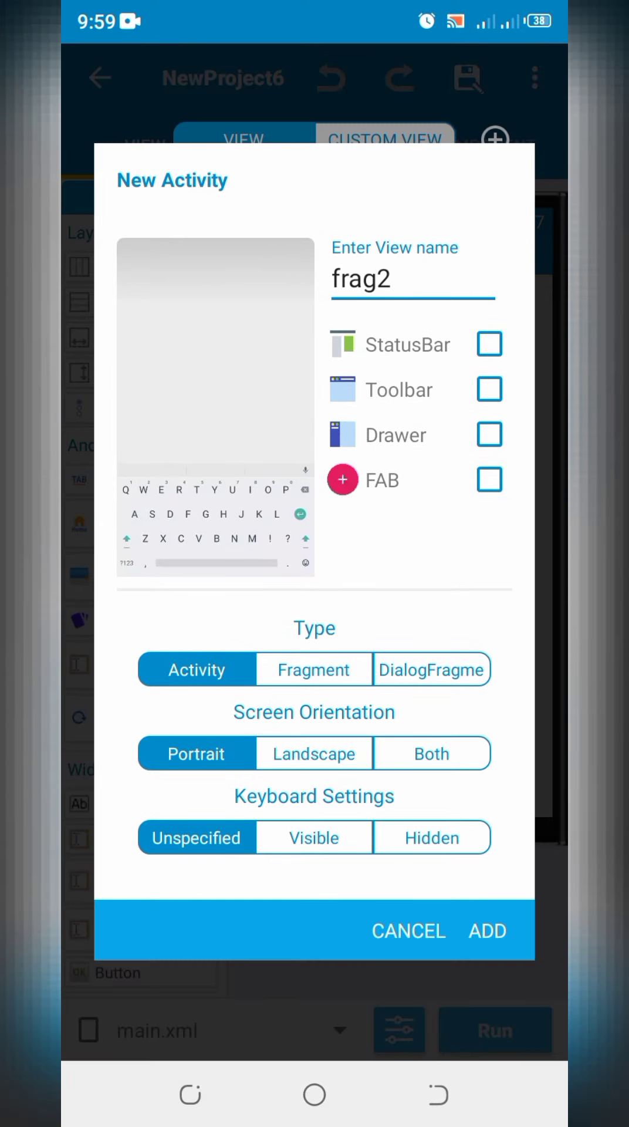
left_click(487, 930)
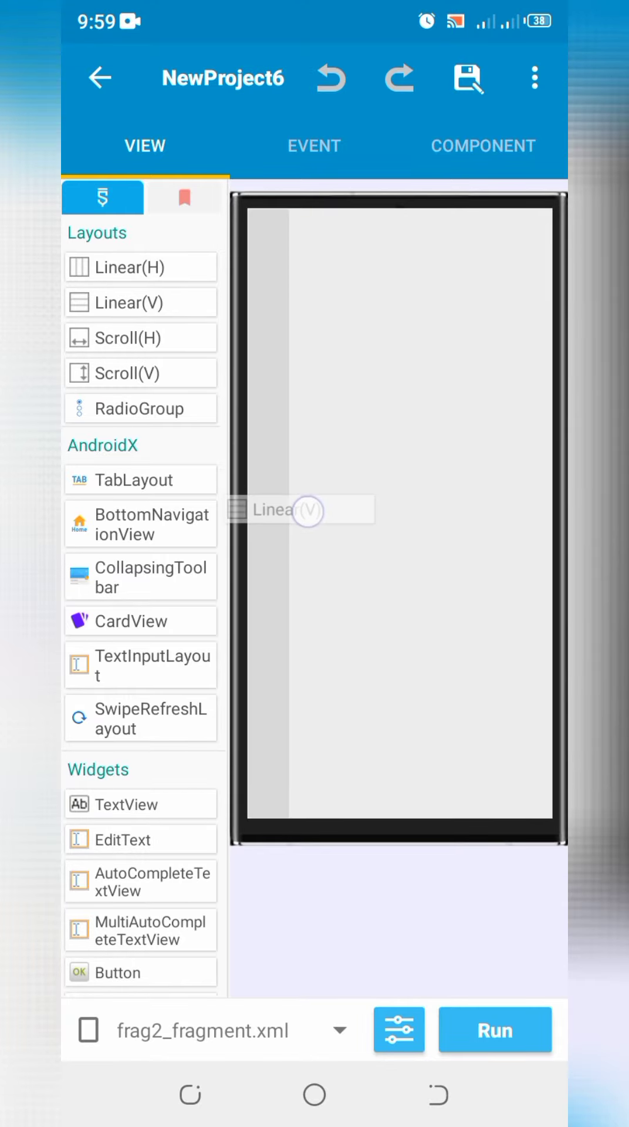
- Give frag2 an orange vertical Linear layout holding four TextViews
left_click(349, 1000)
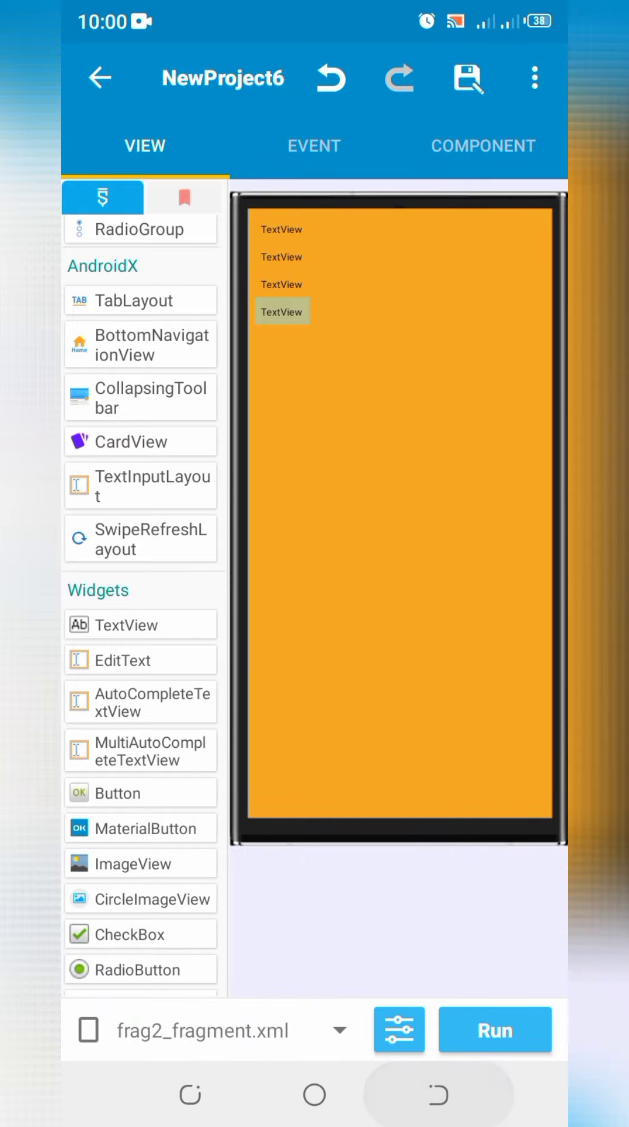
left_click(295, 921)
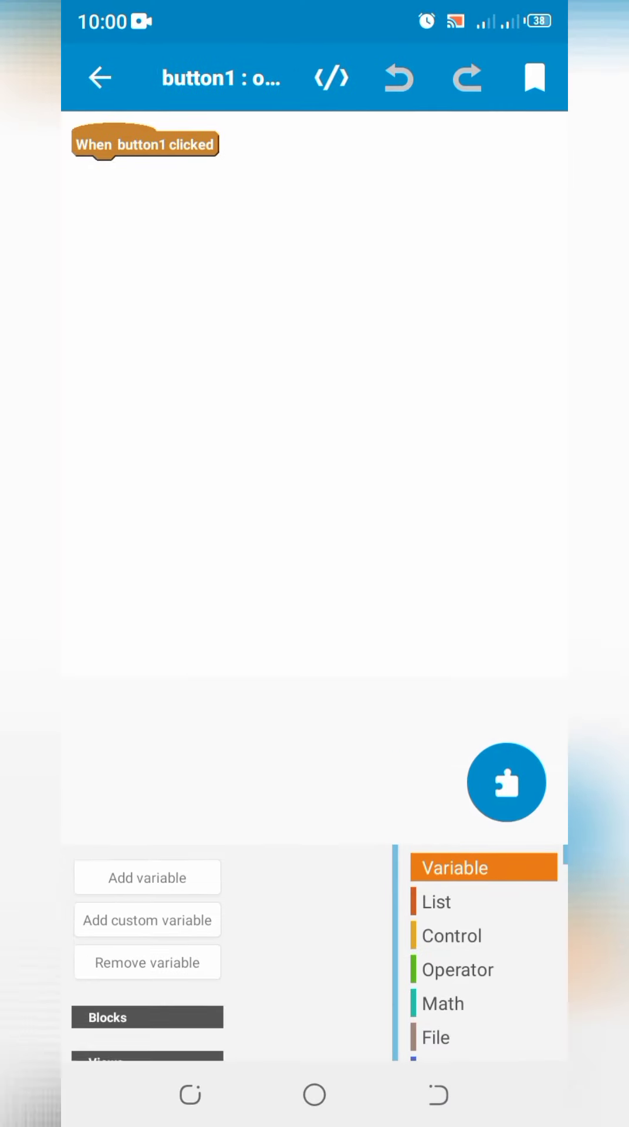
- Add Toast blocks reading 'Nested' and 'Main' to the fragments' button1 click events
left_click(484, 980)
type("Nested")
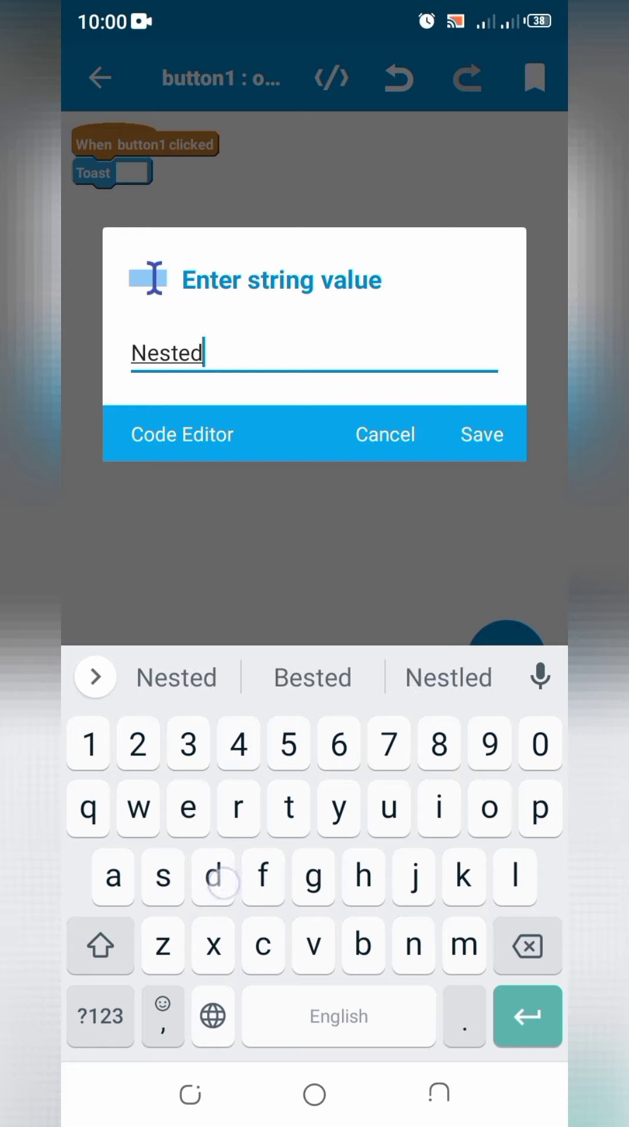
type("fra")
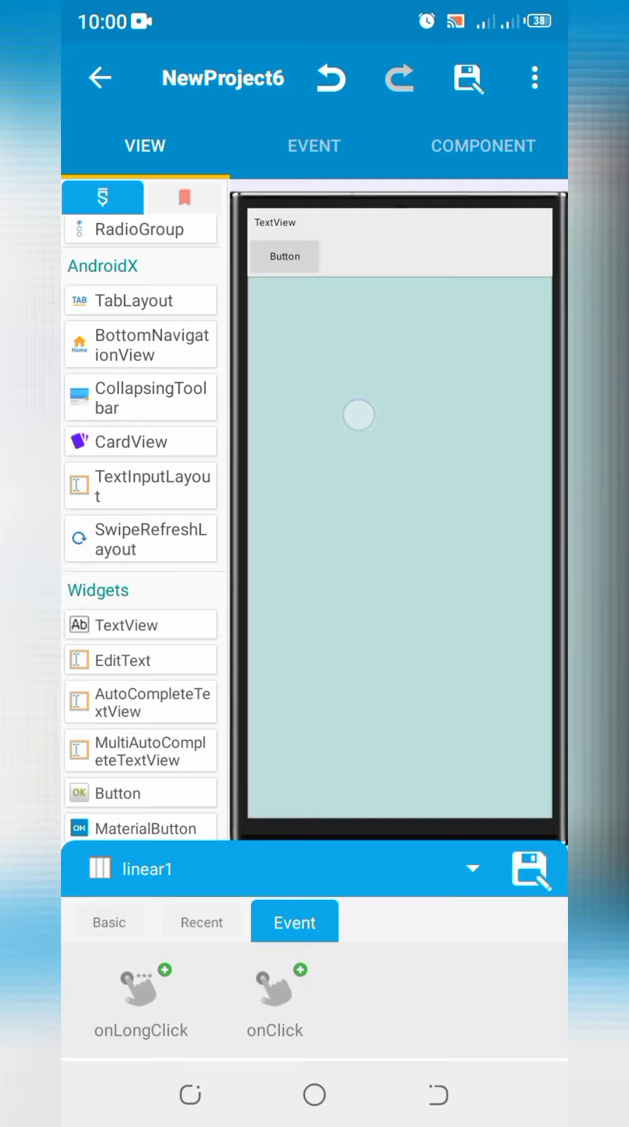
left_click(274, 996)
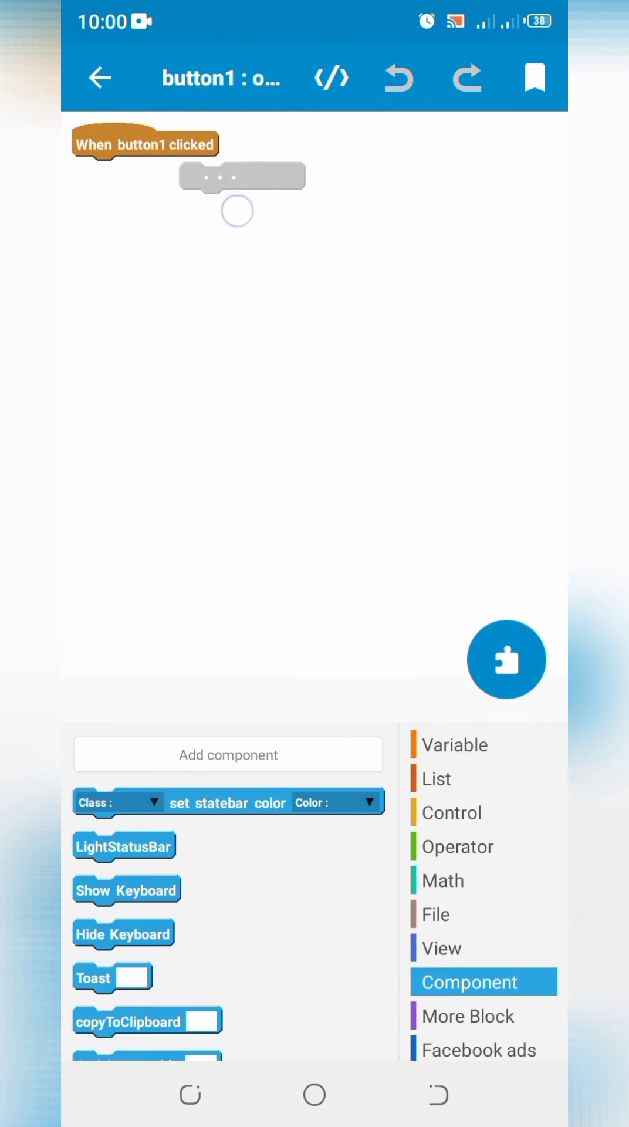
type("Main")
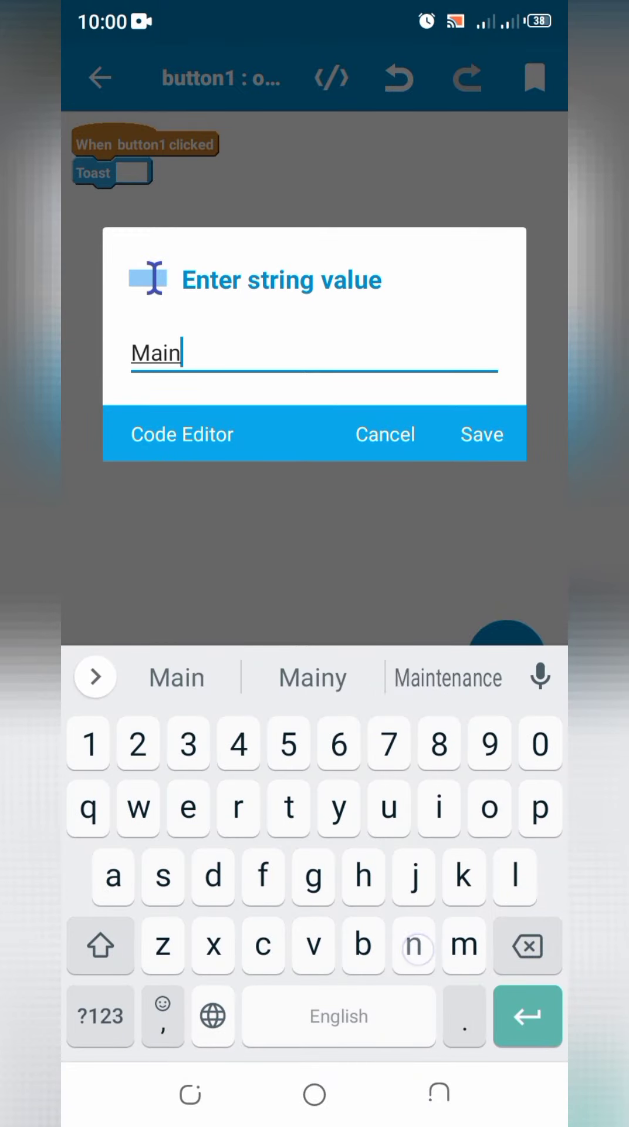
type("fragment wo")
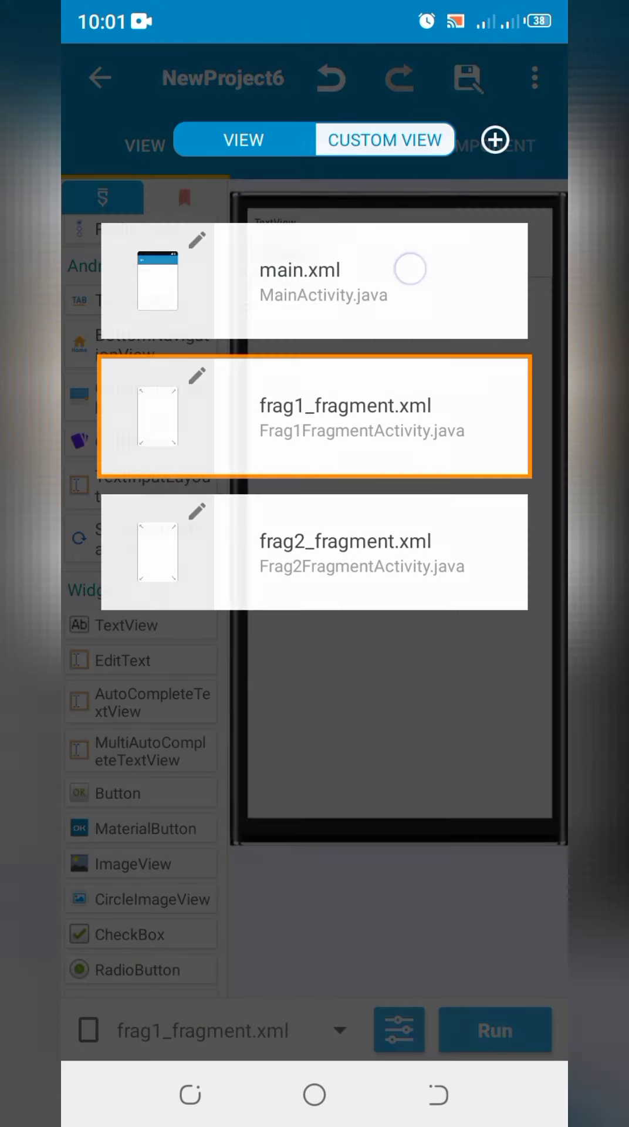
- On main's activity create, add FragmentManager code replacing linear1 with frag1, and save
left_click(299, 280)
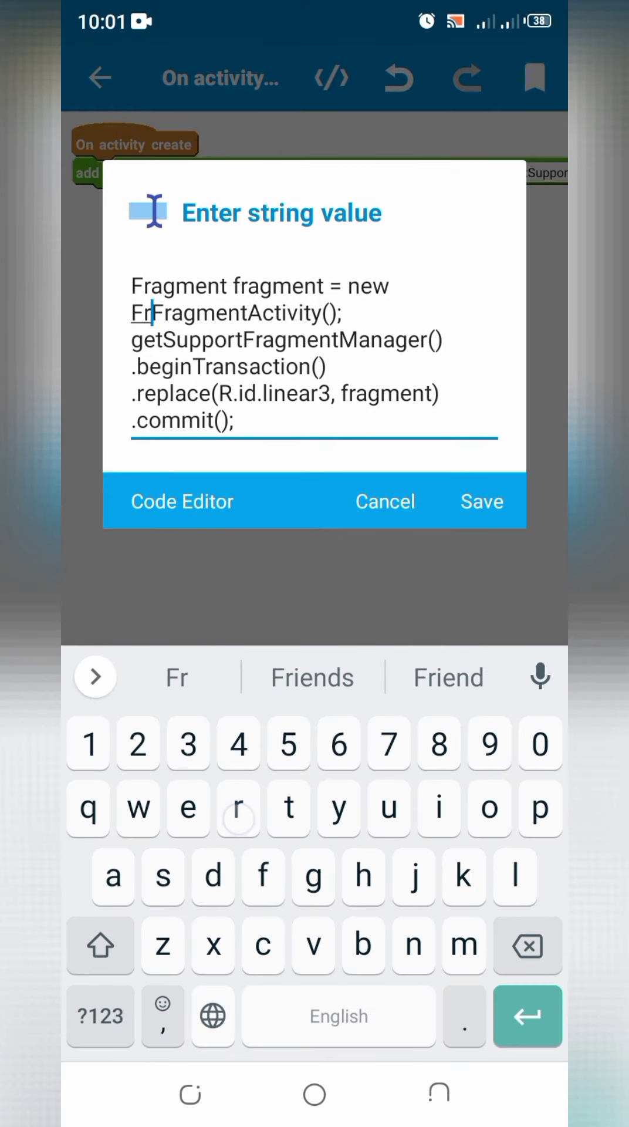
type("ag1")
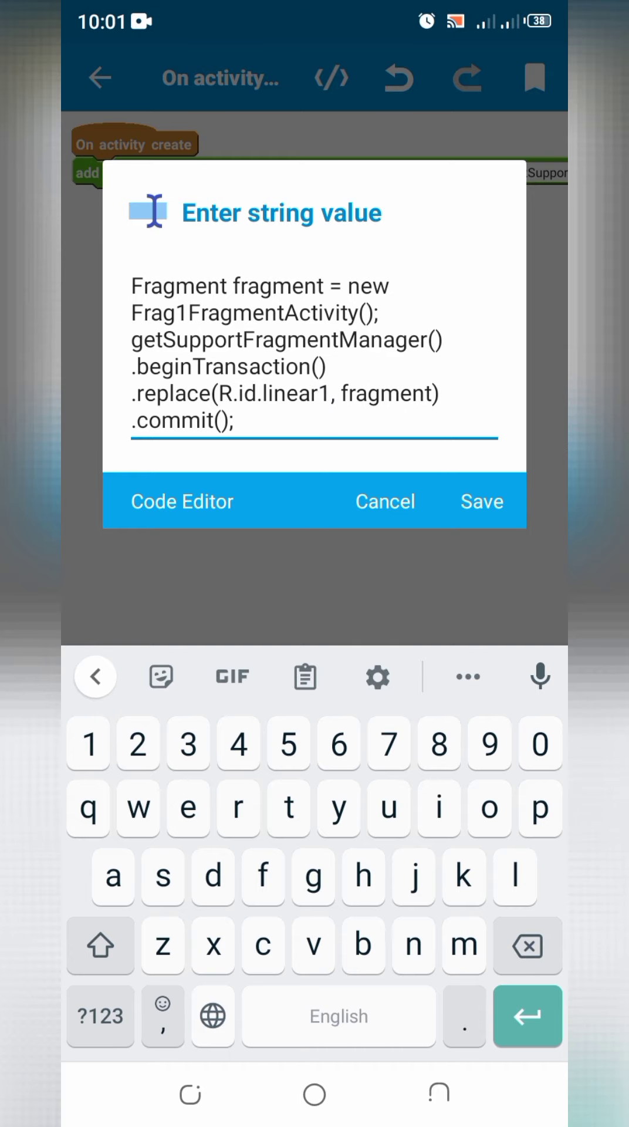
left_click(237, 420)
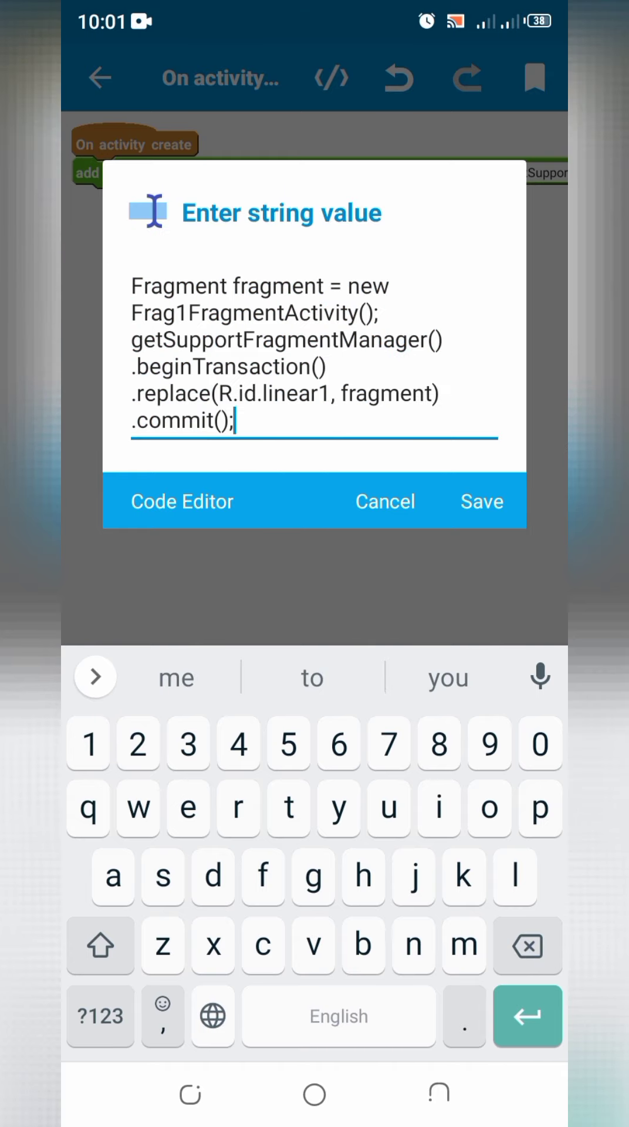
left_click(481, 501)
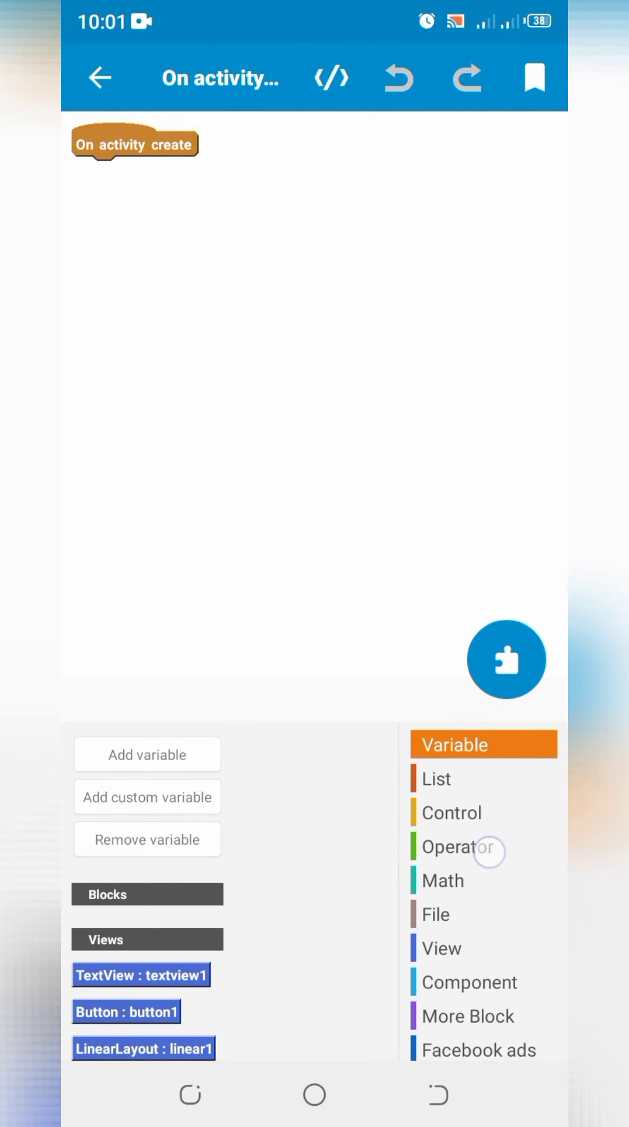
- In frag1's onCreate, load Frag2FragmentActivity into linear1 via getChildFragmentManager(), and save
left_click(457, 846)
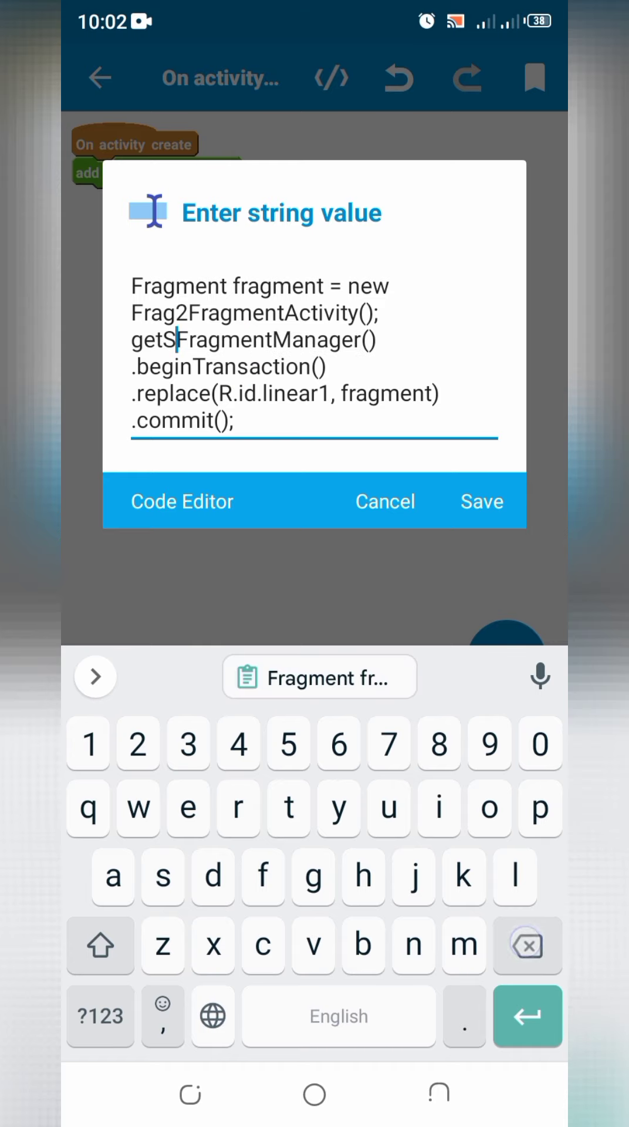
type("Child")
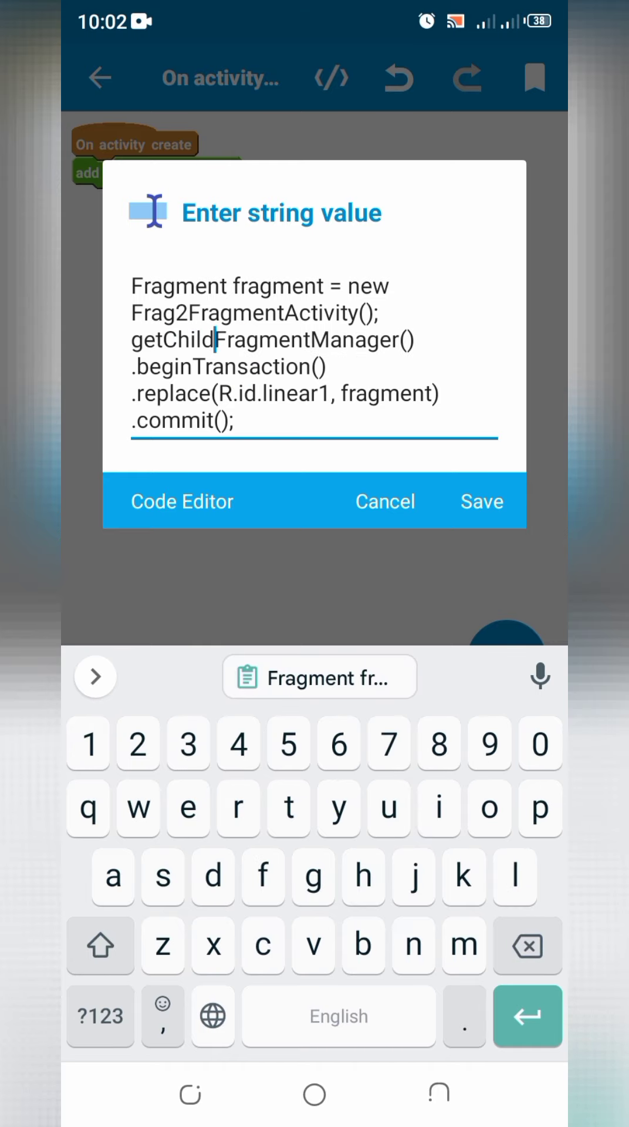
left_click(482, 501)
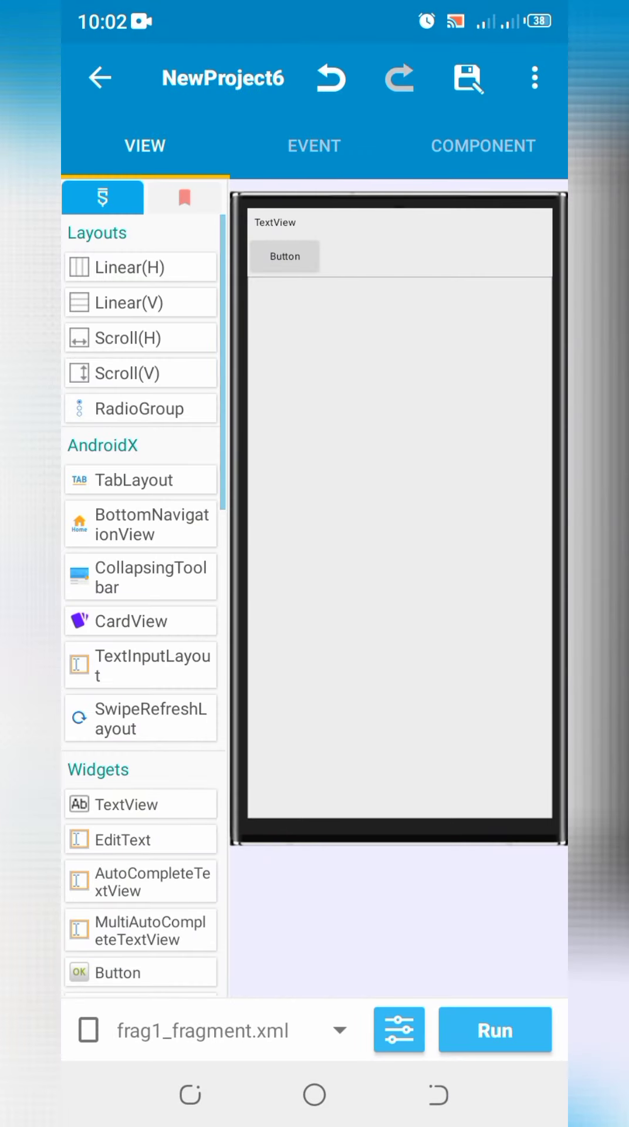
- Build the Nested fragment app and install it from the package installer
left_click(495, 1028)
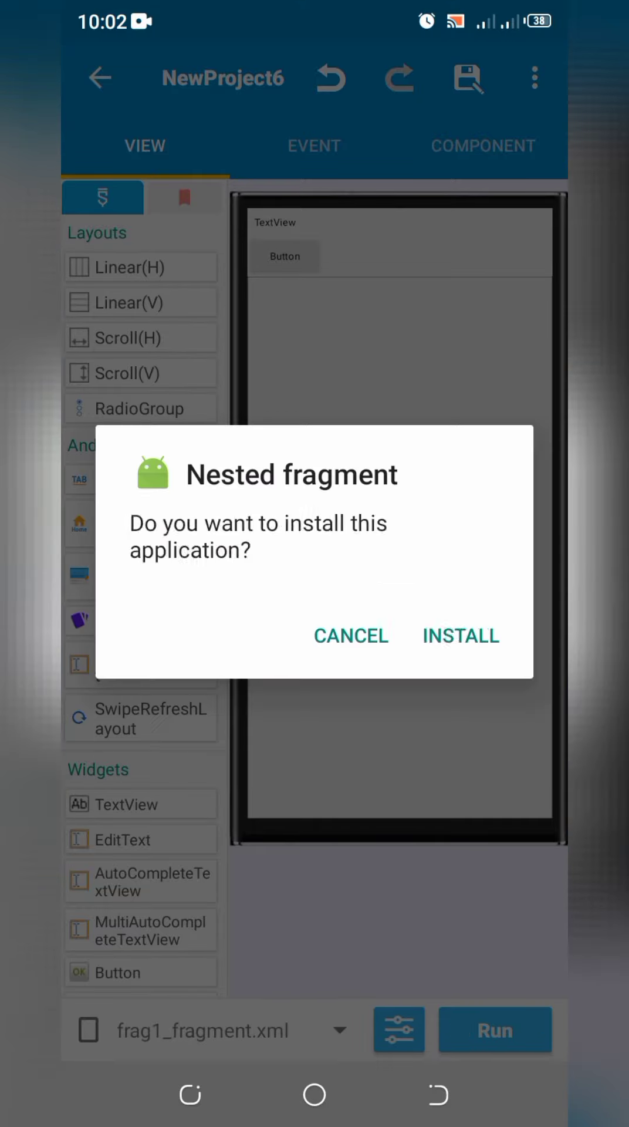
left_click(461, 636)
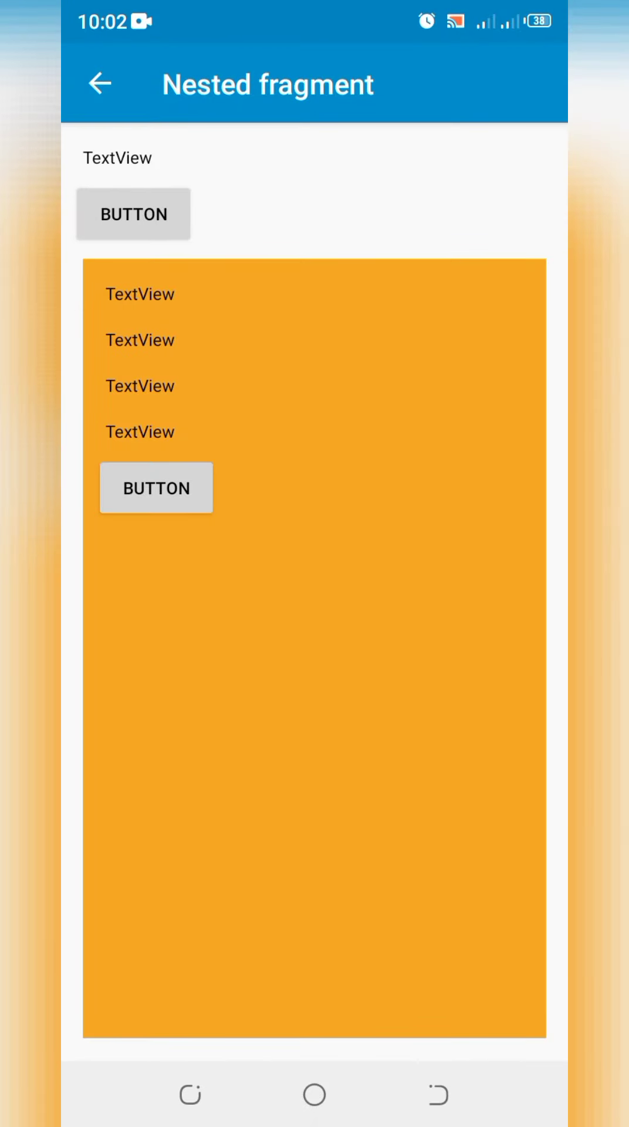